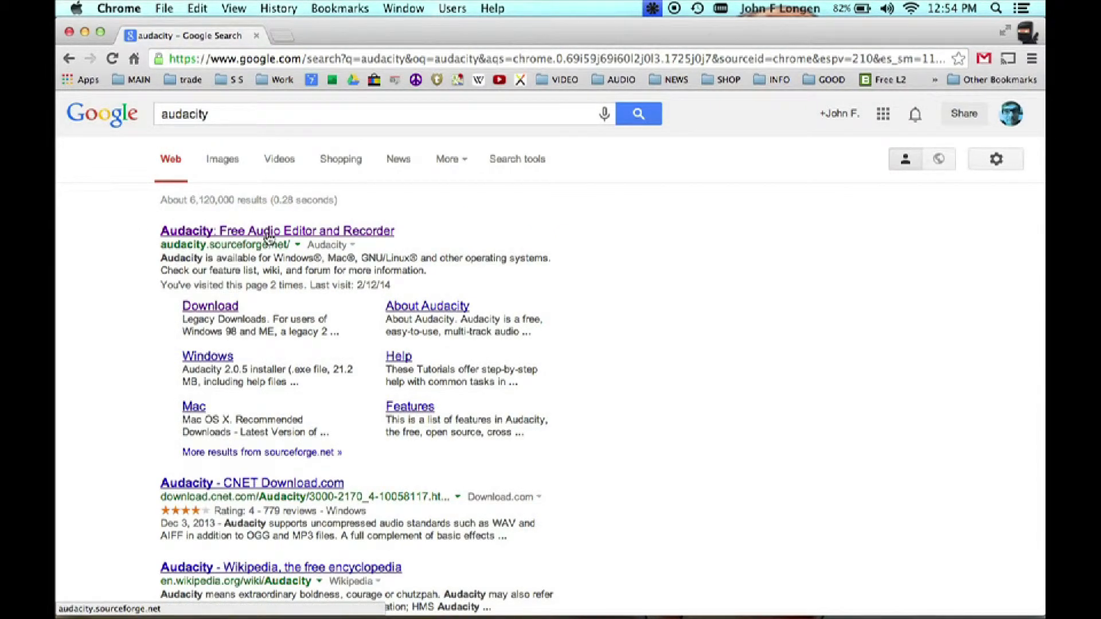
{"action": "mouse_move", "coordinate": [218, 311]}
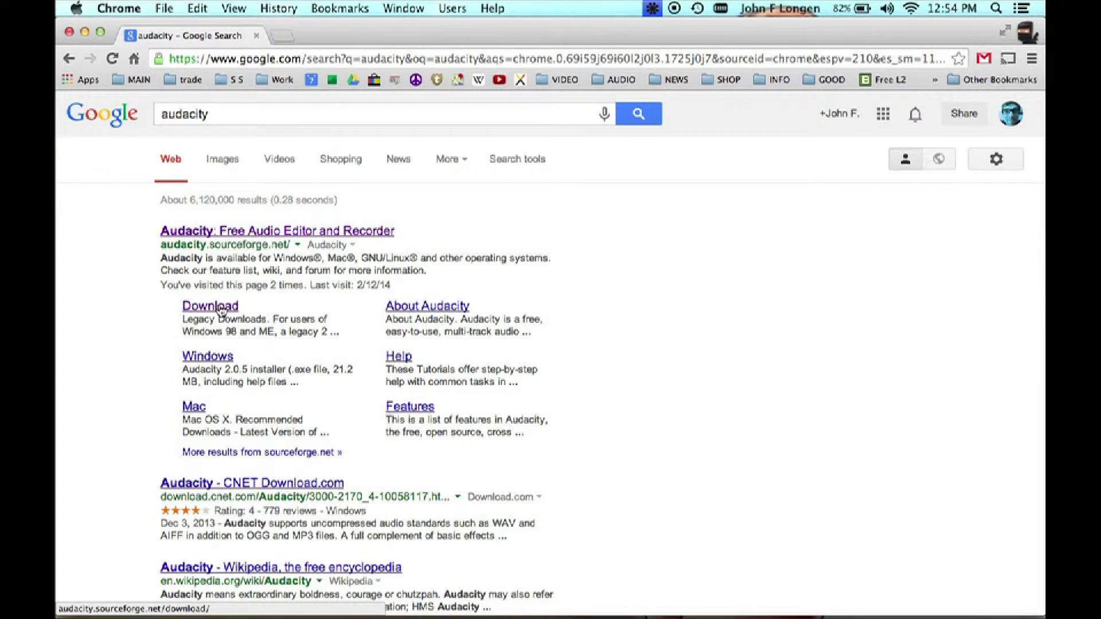
- Bring up Audacity's Preferences from the menu bar, landing on the Devices page
{"action": "left_click", "coordinate": [209, 307]}
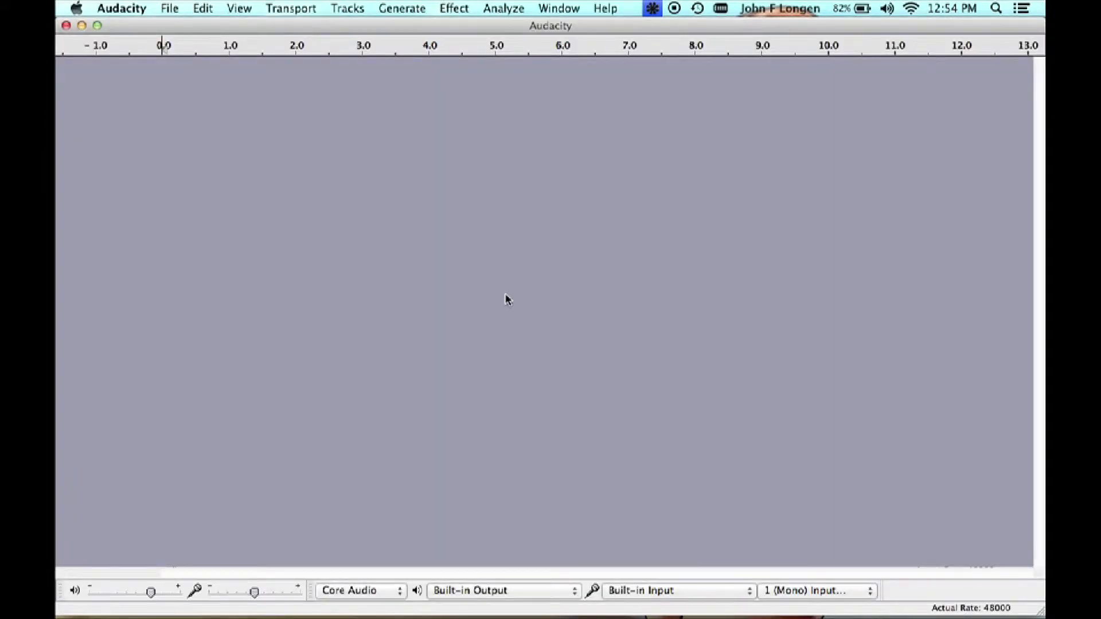
{"action": "mouse_move", "coordinate": [224, 160]}
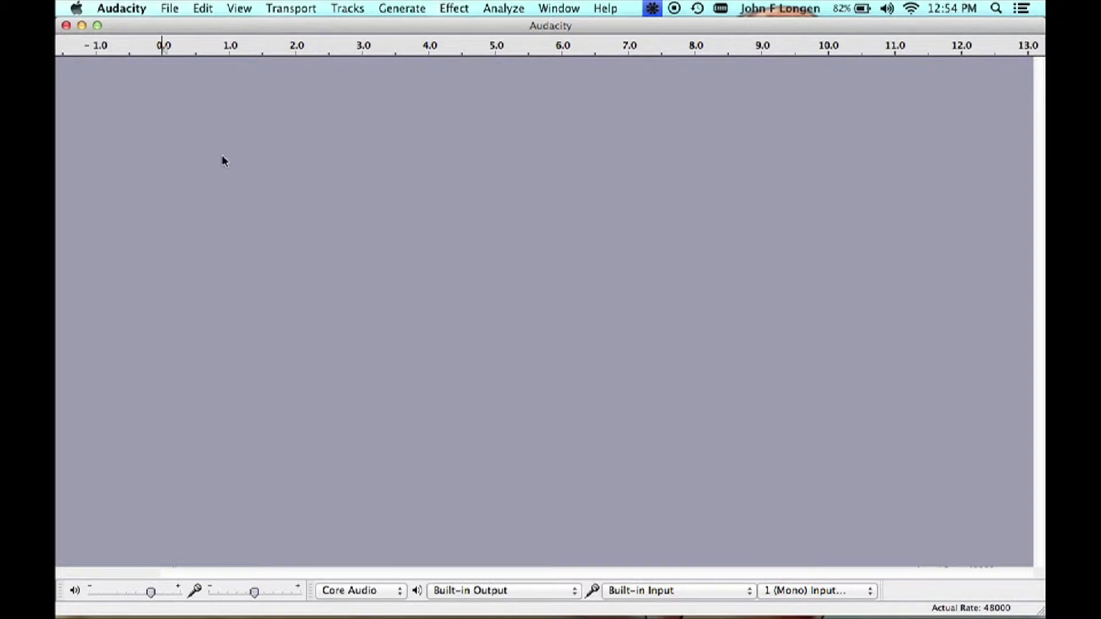
{"action": "mouse_move", "coordinate": [121, 8]}
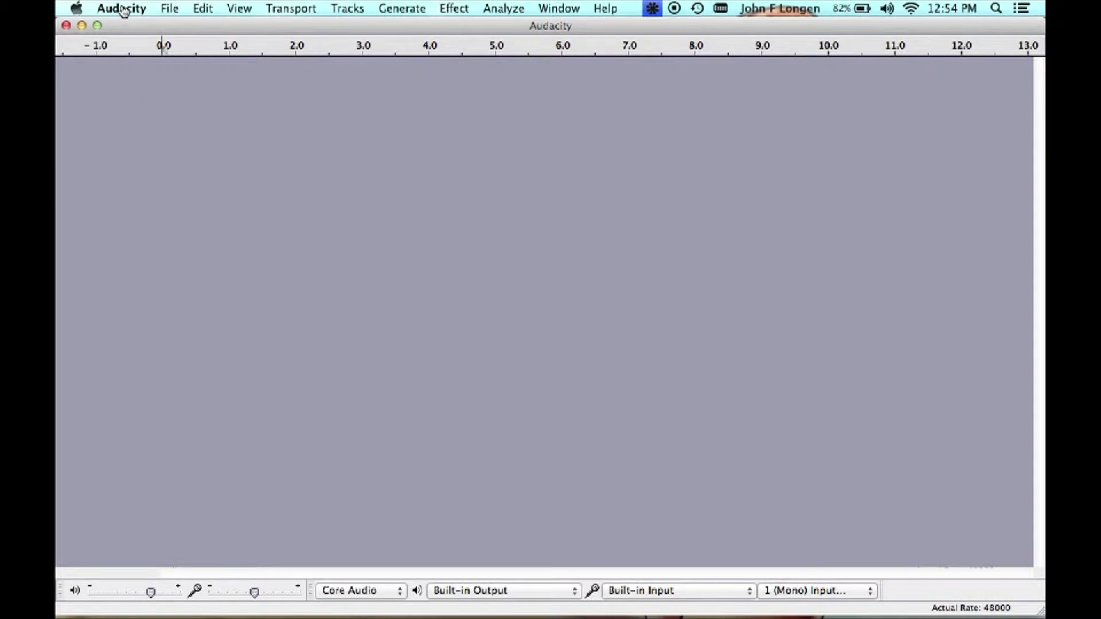
{"action": "left_click", "coordinate": [120, 8]}
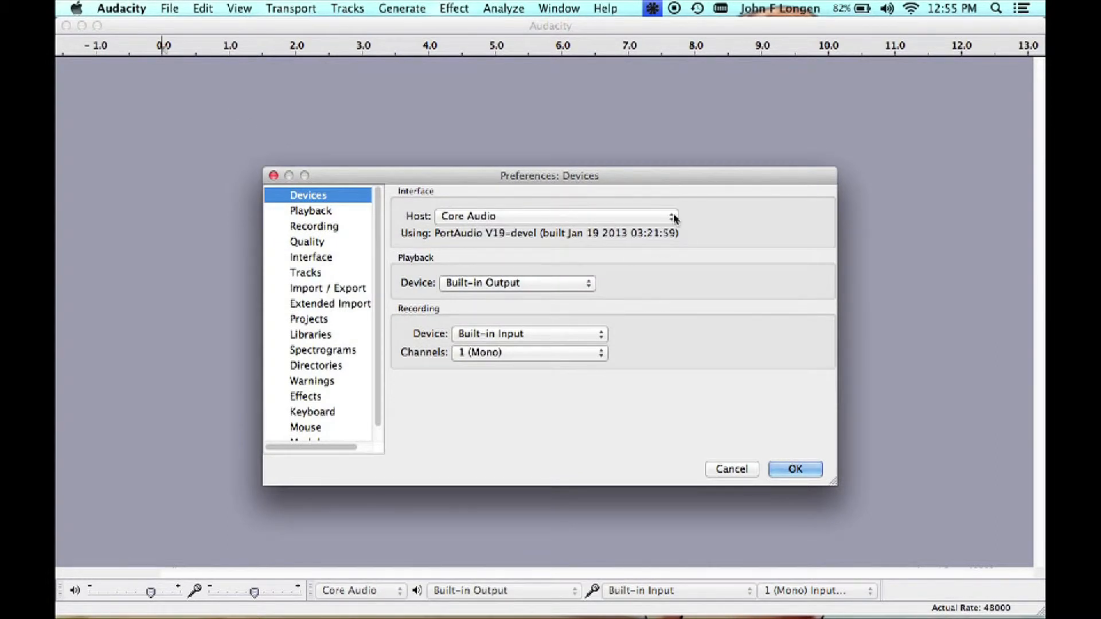
- Keep Core Audio host, built-in output/input and 1 (Mono) recording channel, then accept the settings
{"action": "left_click", "coordinate": [555, 217]}
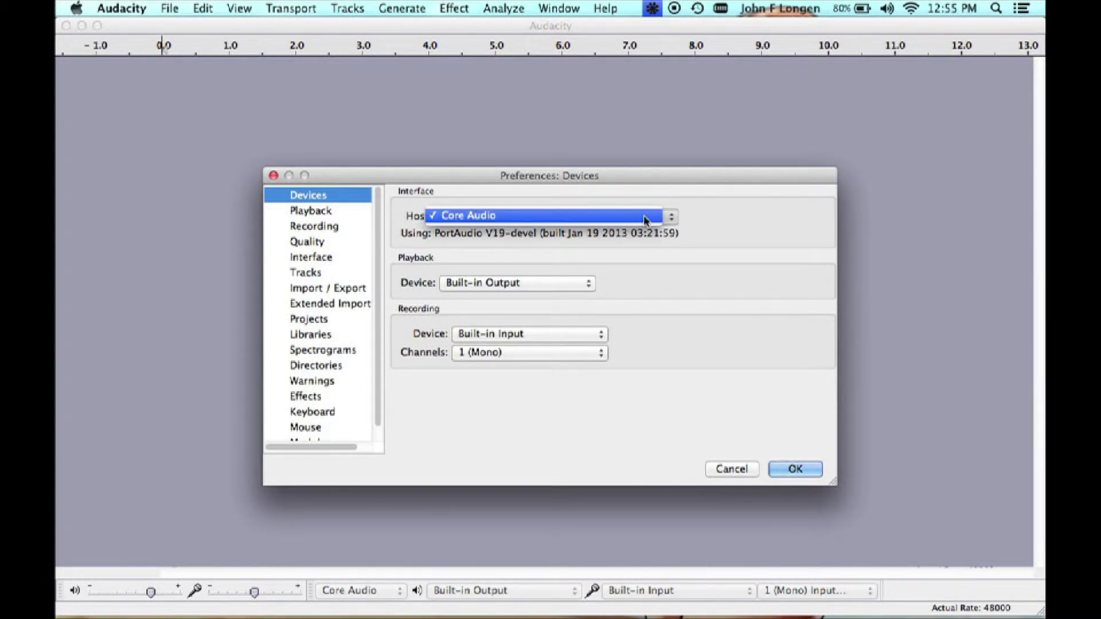
{"action": "left_click", "coordinate": [492, 216]}
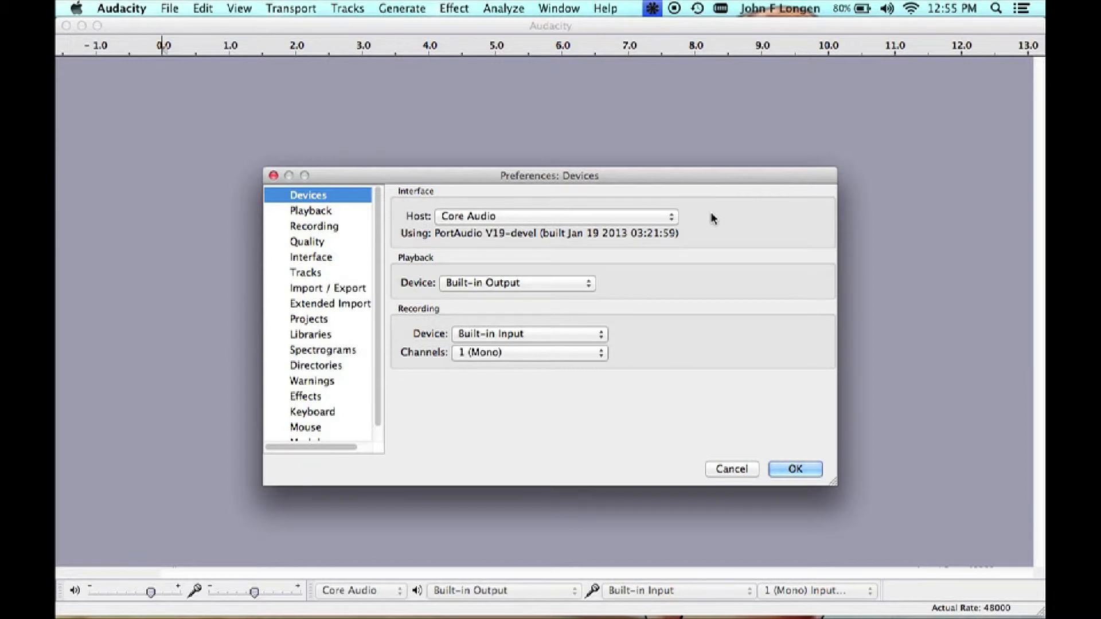
{"action": "mouse_move", "coordinate": [588, 286]}
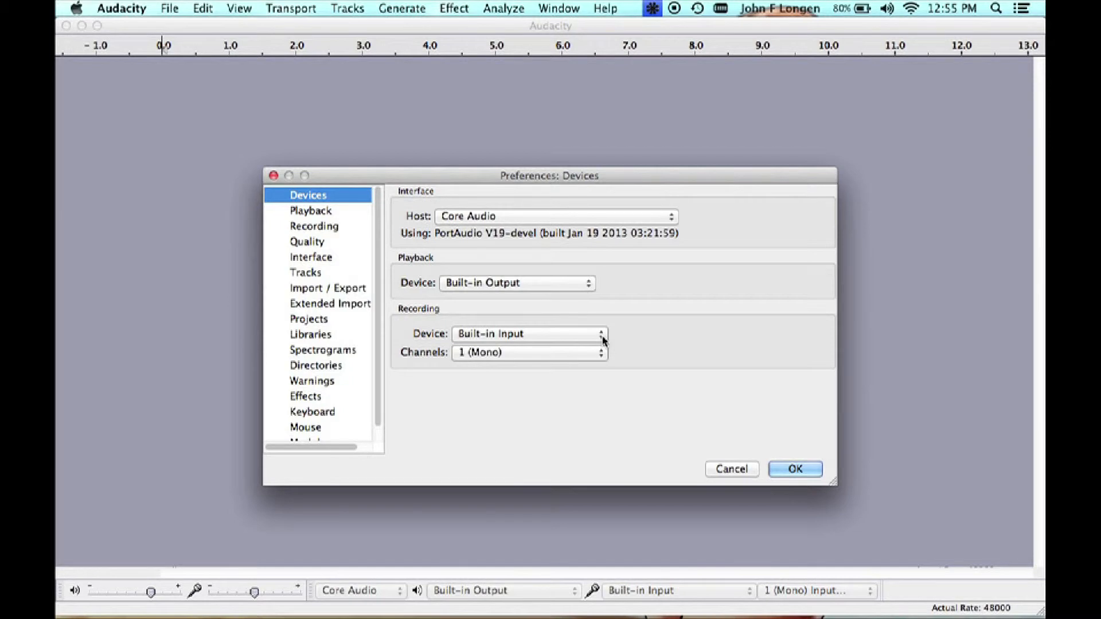
{"action": "mouse_move", "coordinate": [586, 357]}
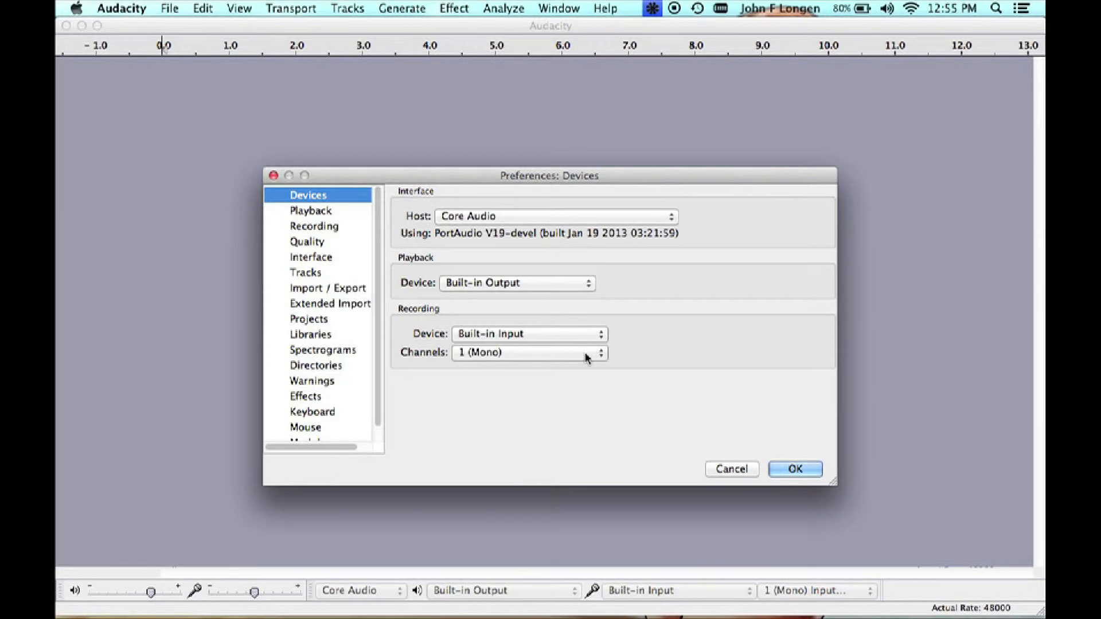
{"action": "left_click", "coordinate": [529, 352]}
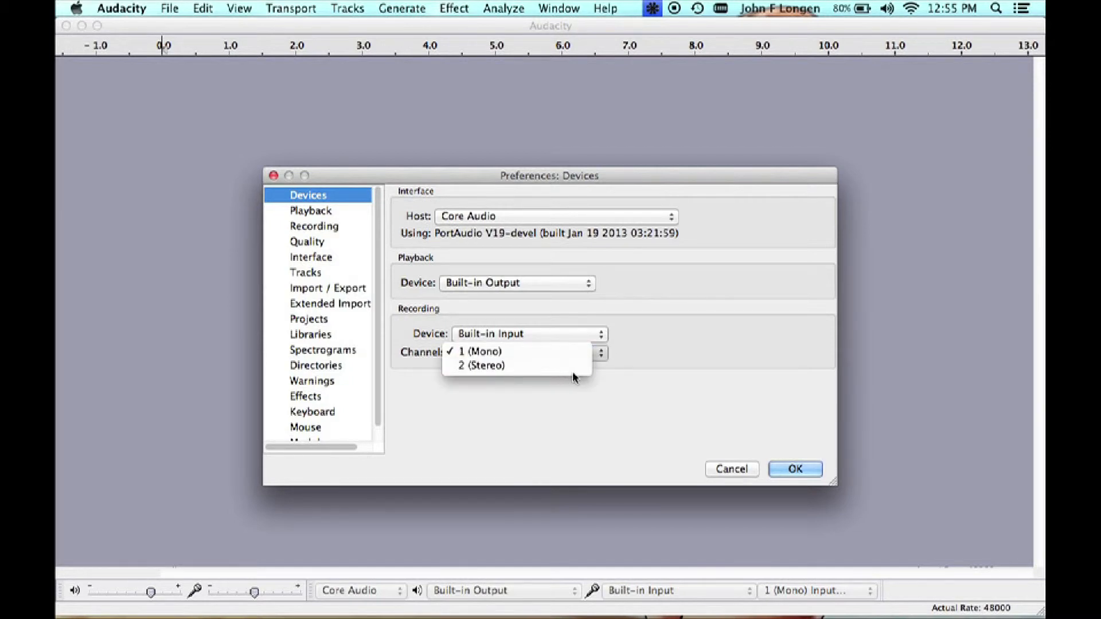
{"action": "left_click", "coordinate": [479, 352]}
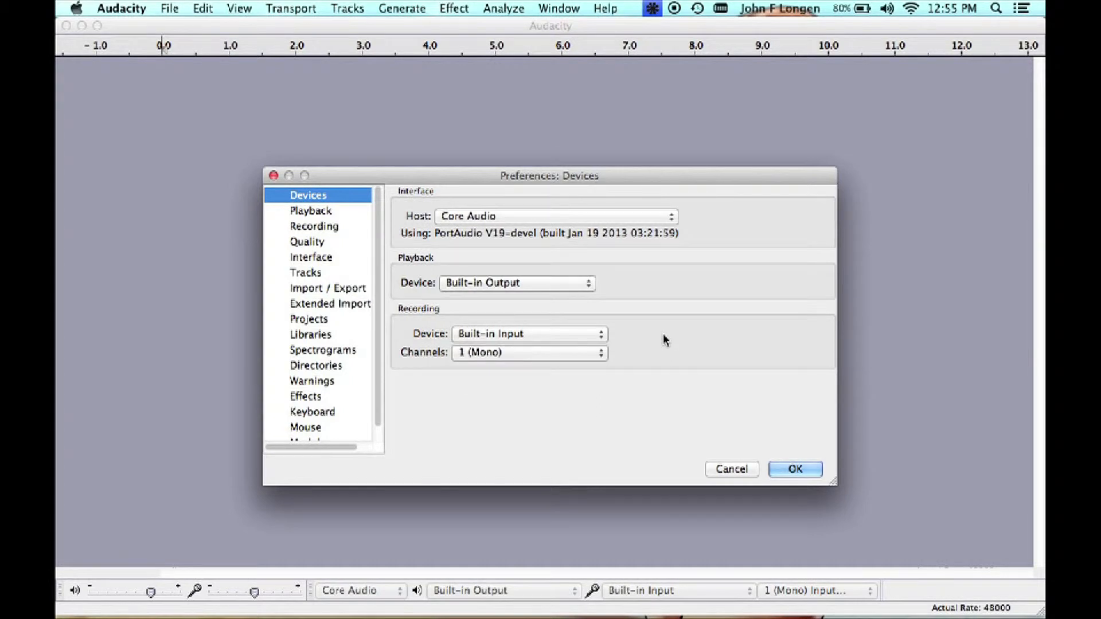
{"action": "mouse_move", "coordinate": [570, 275]}
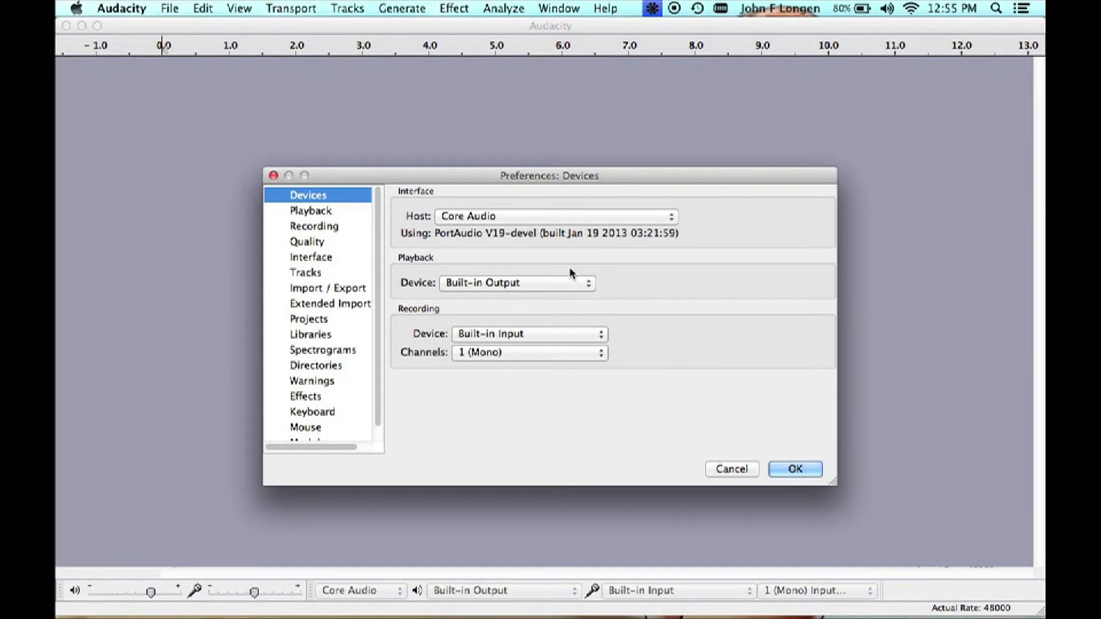
{"action": "mouse_move", "coordinate": [365, 211]}
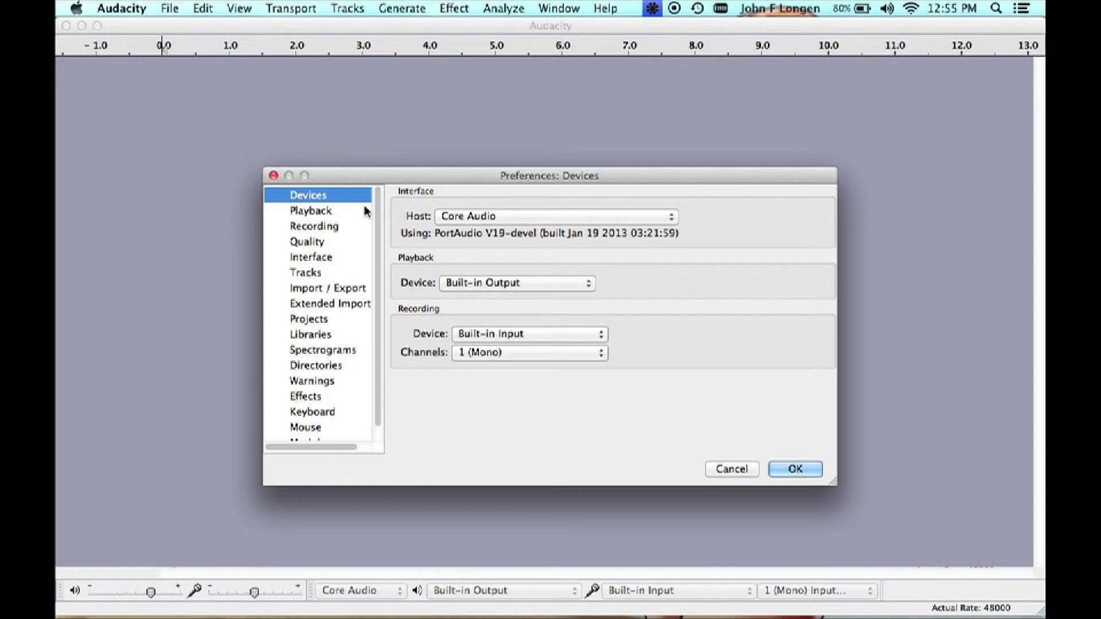
{"action": "mouse_move", "coordinate": [559, 283]}
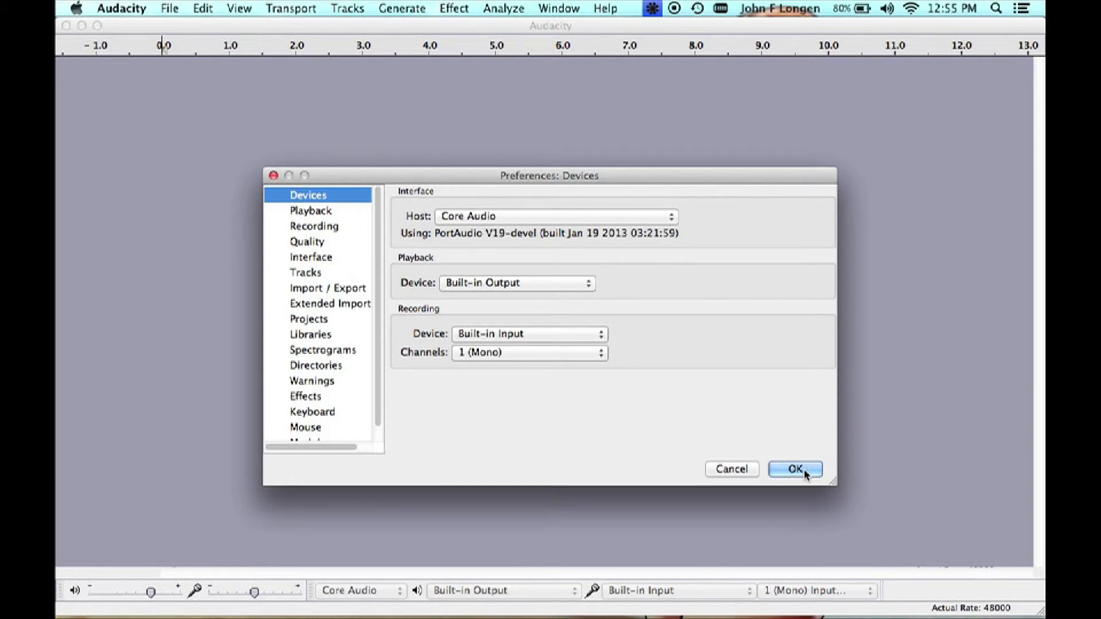
{"action": "left_click", "coordinate": [794, 469]}
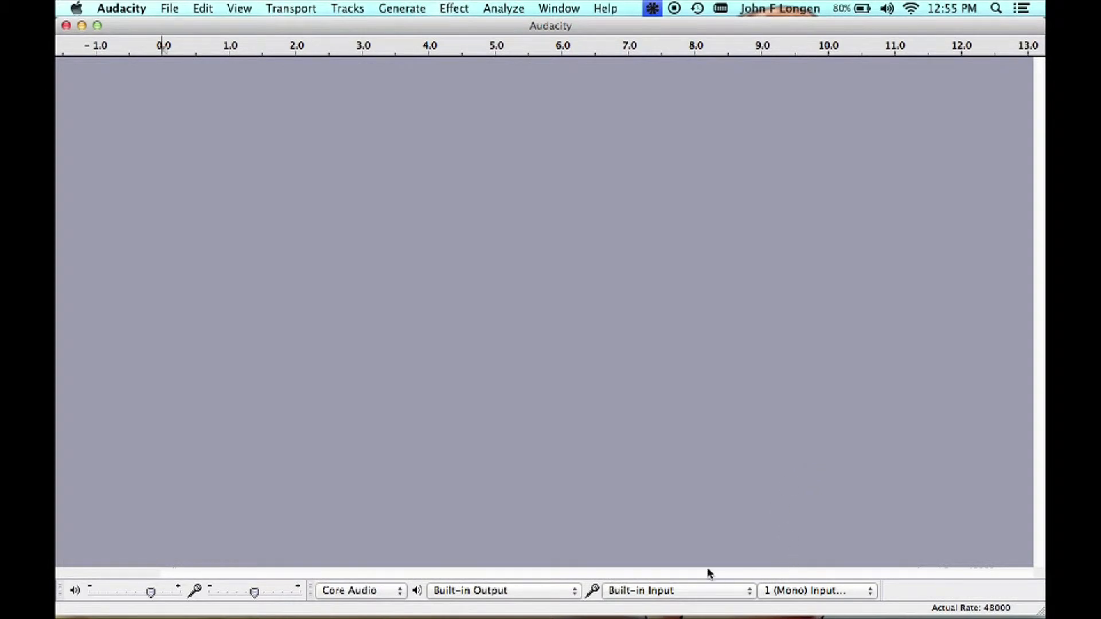
{"action": "left_click", "coordinate": [675, 591]}
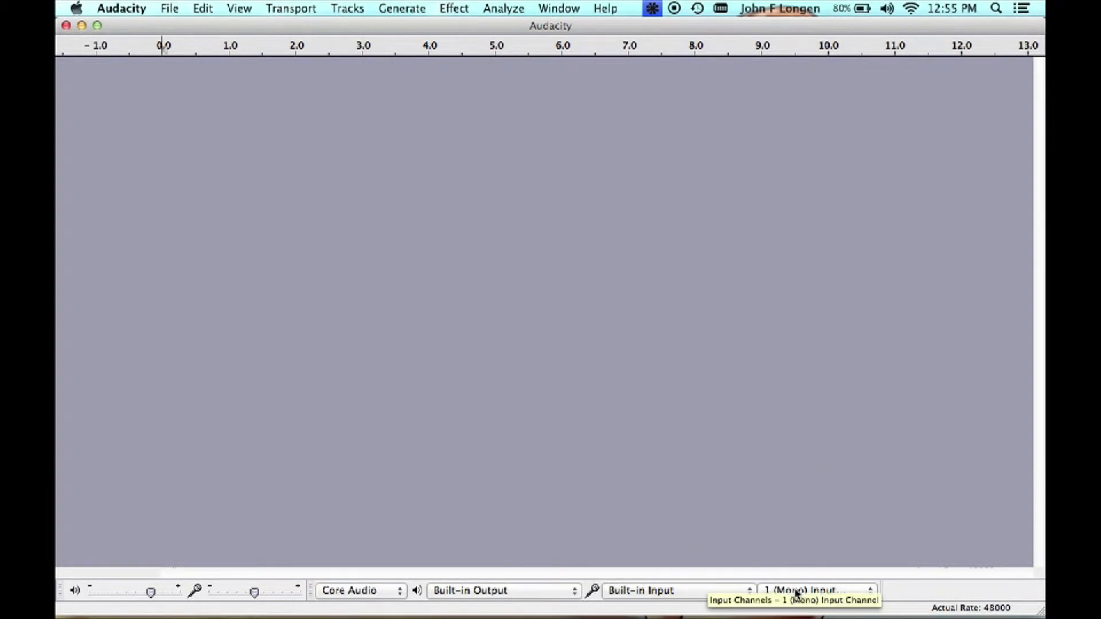
{"action": "mouse_move", "coordinate": [555, 595]}
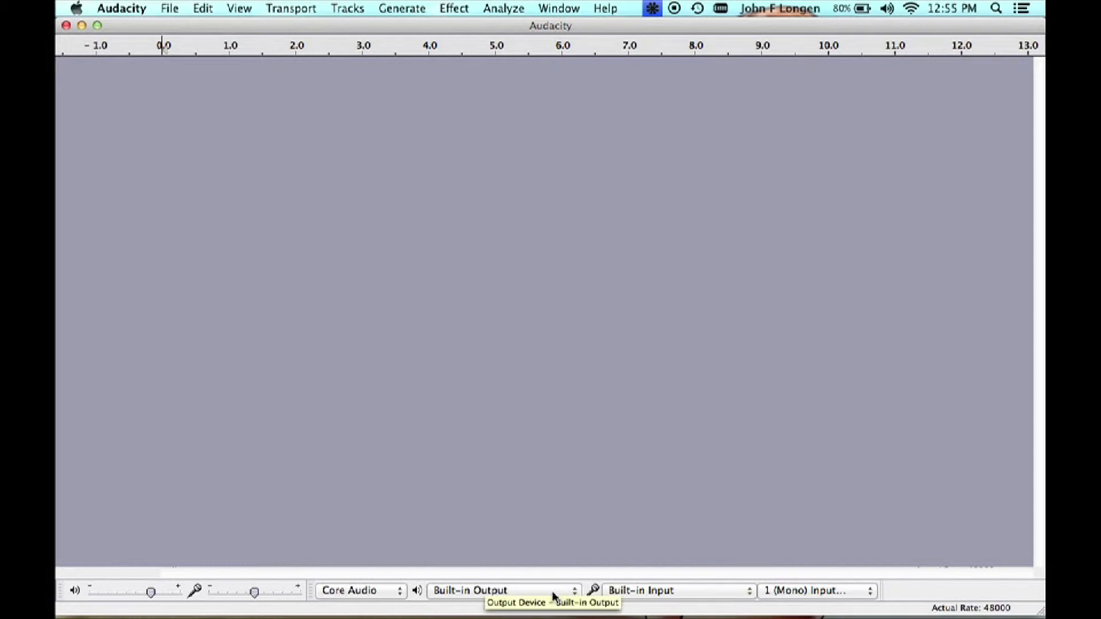
{"action": "mouse_move", "coordinate": [608, 487]}
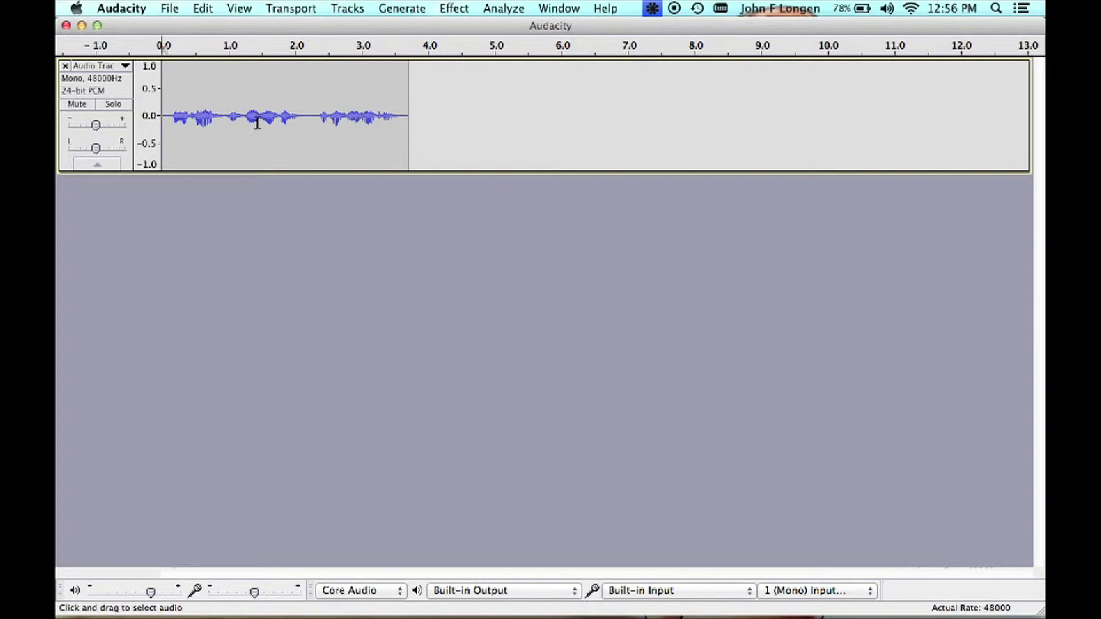
{"action": "mouse_move", "coordinate": [264, 135]}
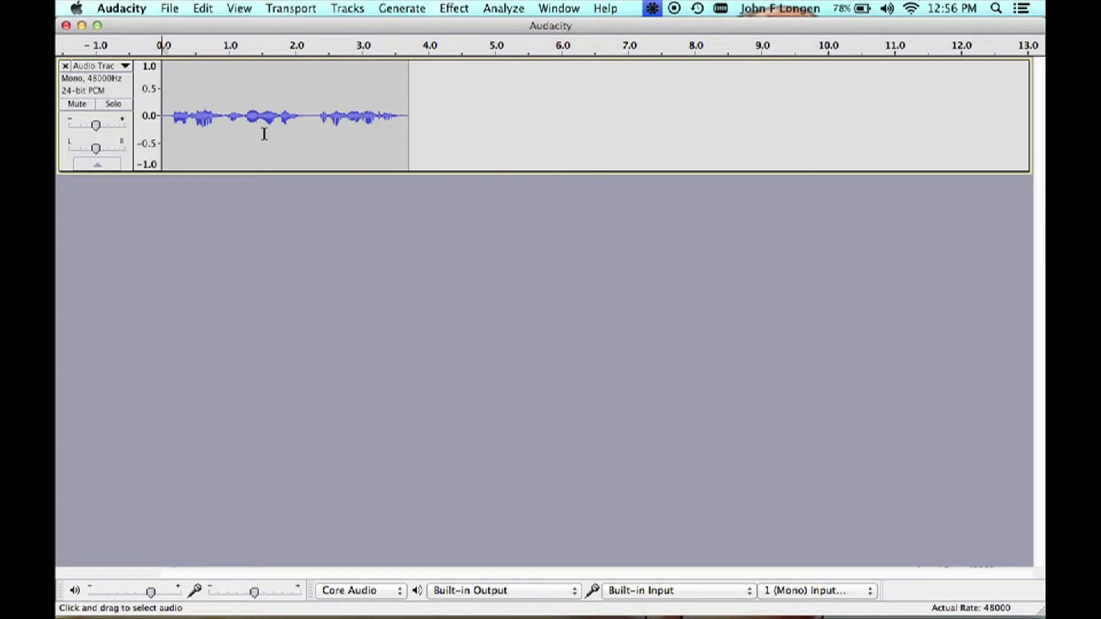
{"action": "mouse_move", "coordinate": [266, 173]}
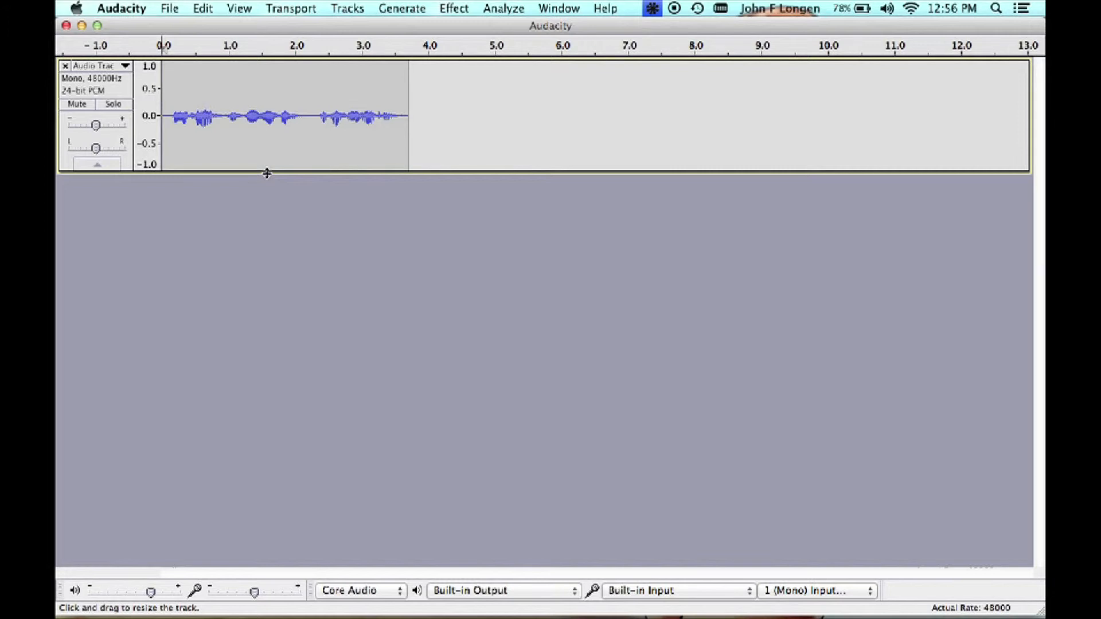
{"action": "mouse_move", "coordinate": [292, 202]}
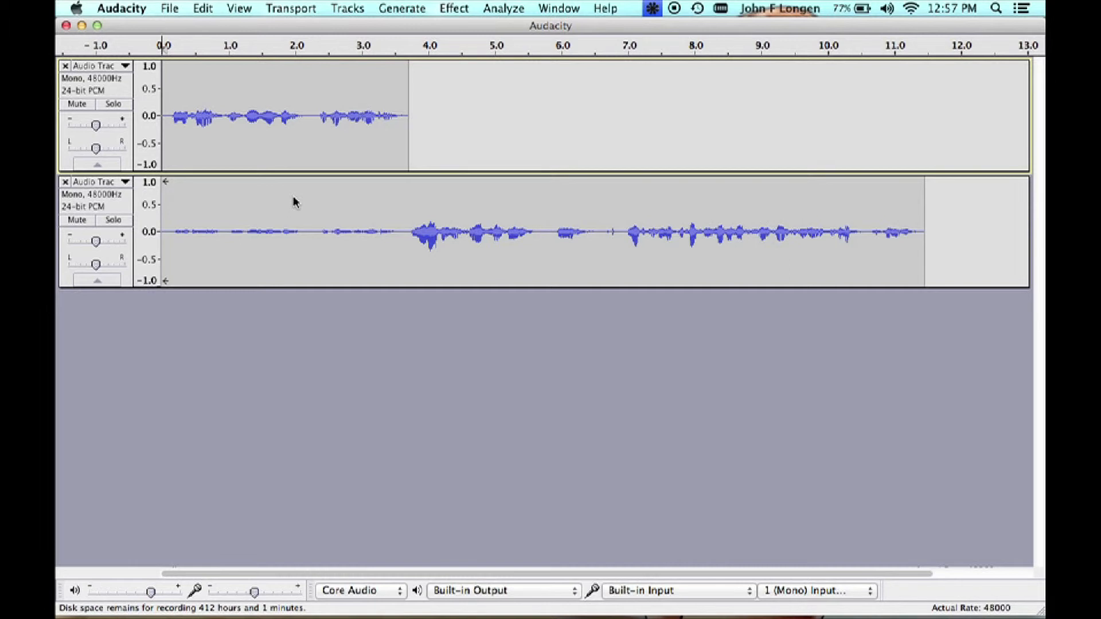
- Record a second, longer overdub take beneath the original mono voice clip
{"action": "left_click", "coordinate": [65, 183]}
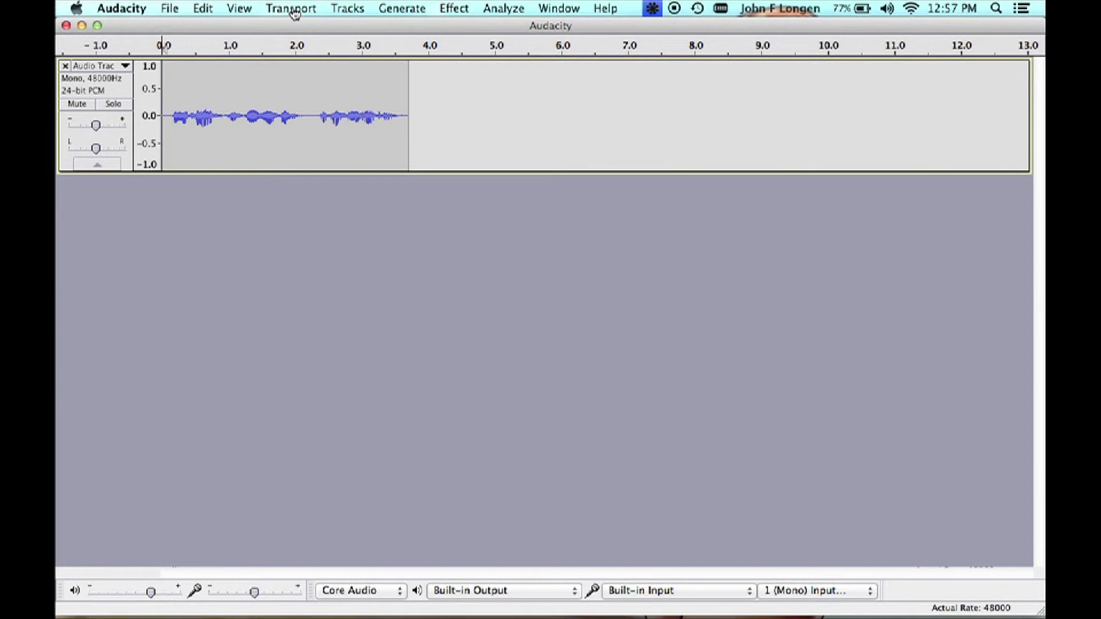
{"action": "left_click", "coordinate": [291, 8]}
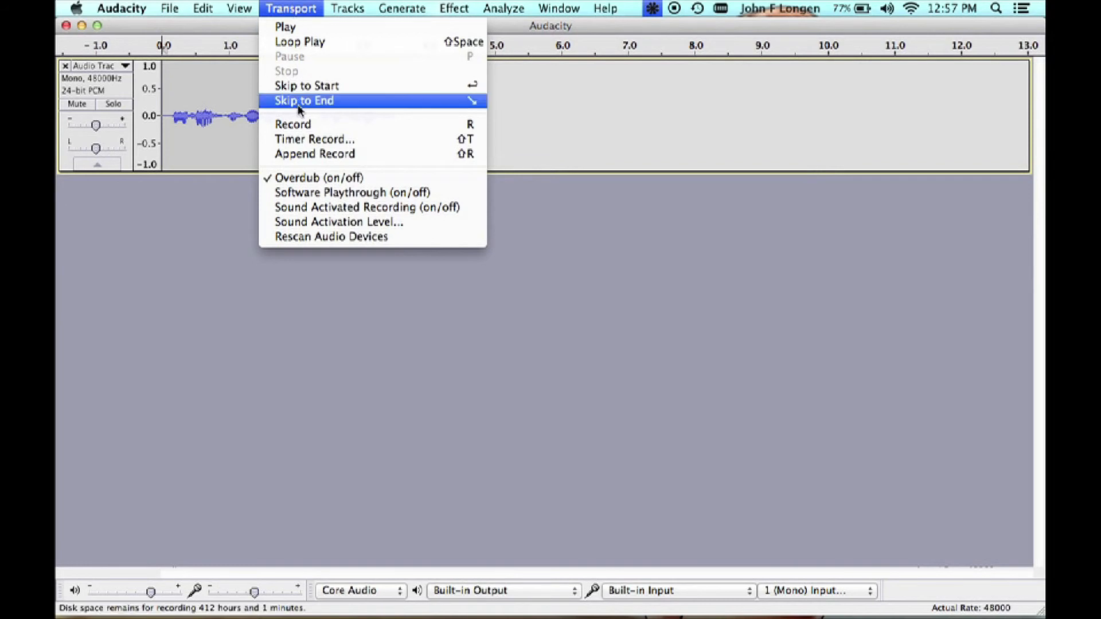
{"action": "mouse_move", "coordinate": [355, 133]}
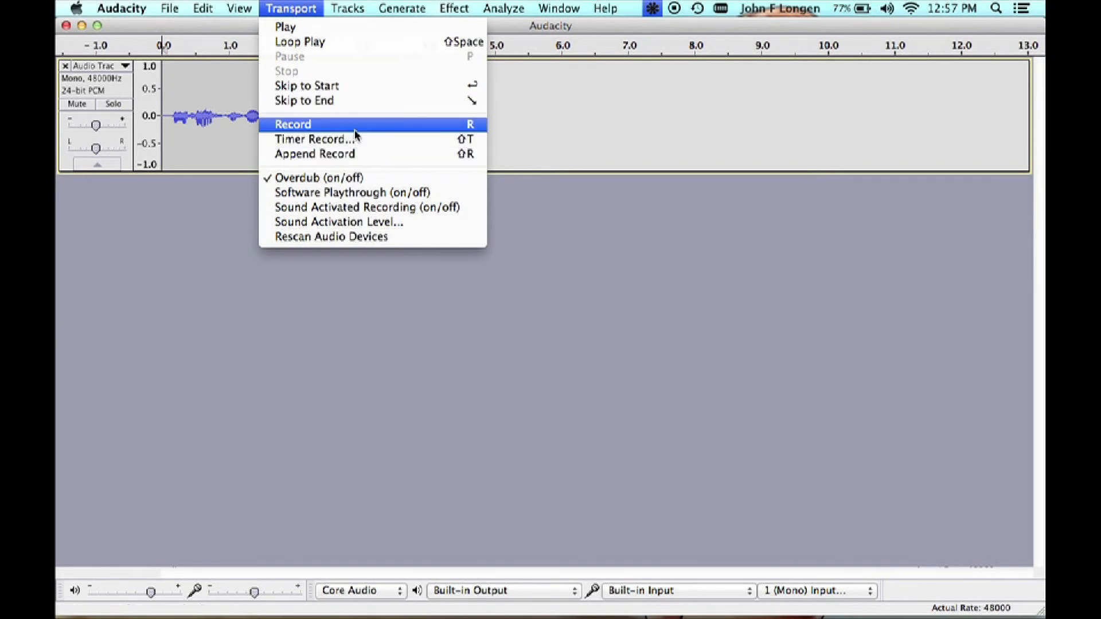
{"action": "mouse_move", "coordinate": [380, 154]}
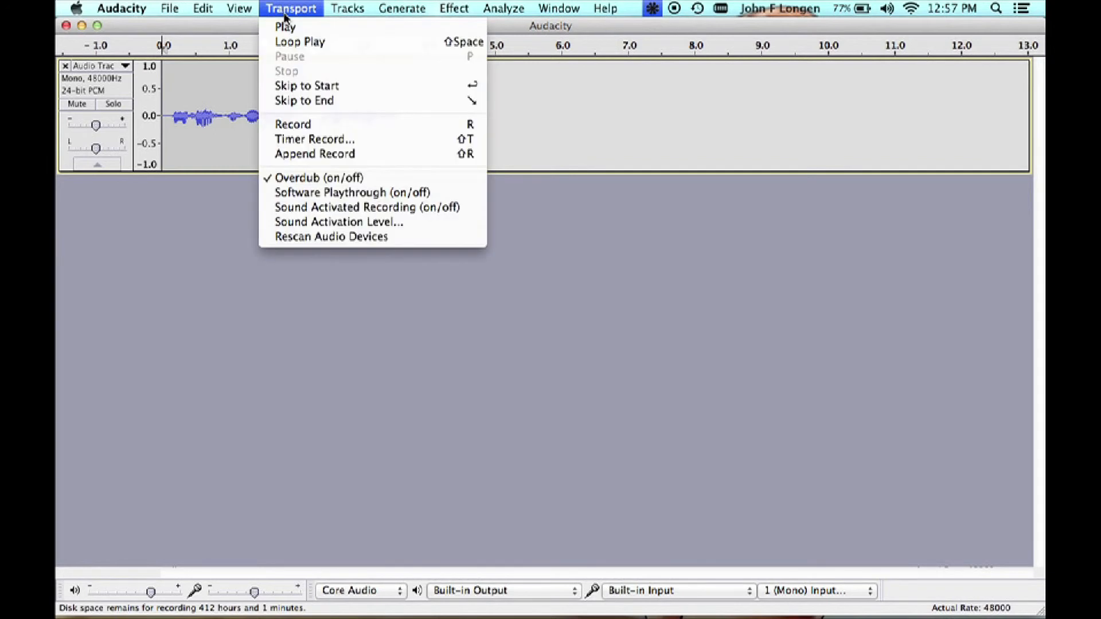
{"action": "mouse_move", "coordinate": [314, 153]}
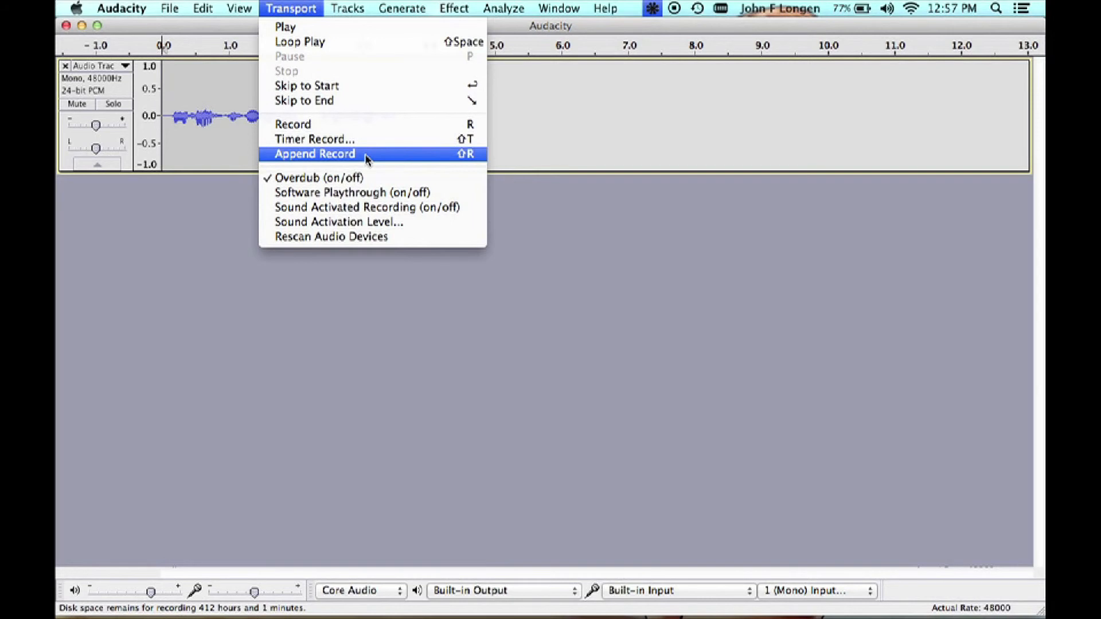
{"action": "left_click", "coordinate": [314, 154]}
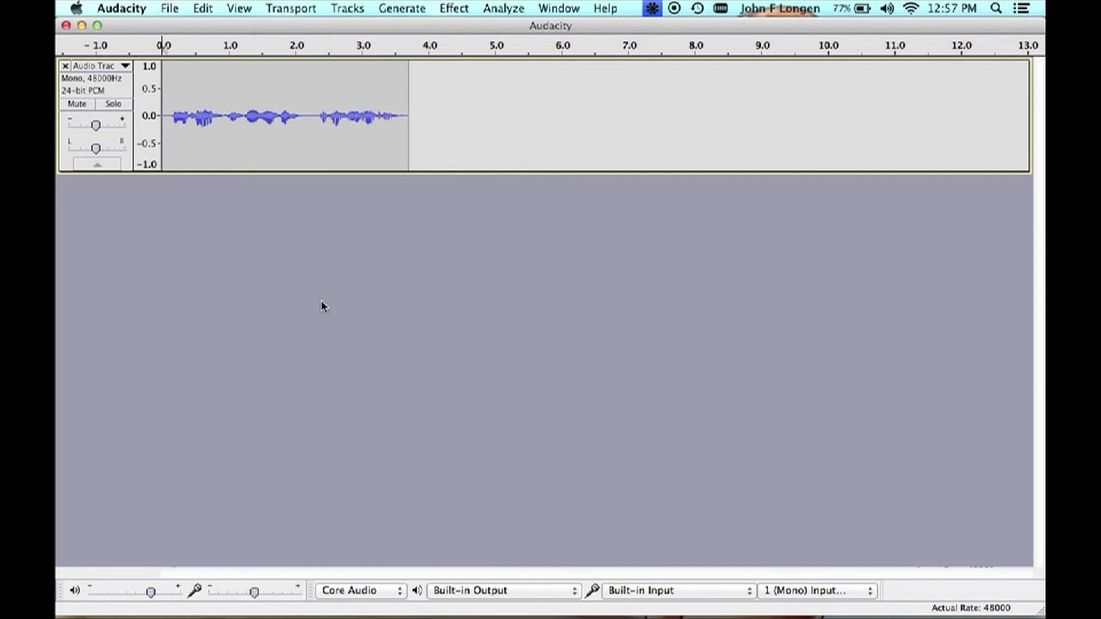
{"action": "mouse_move", "coordinate": [379, 277]}
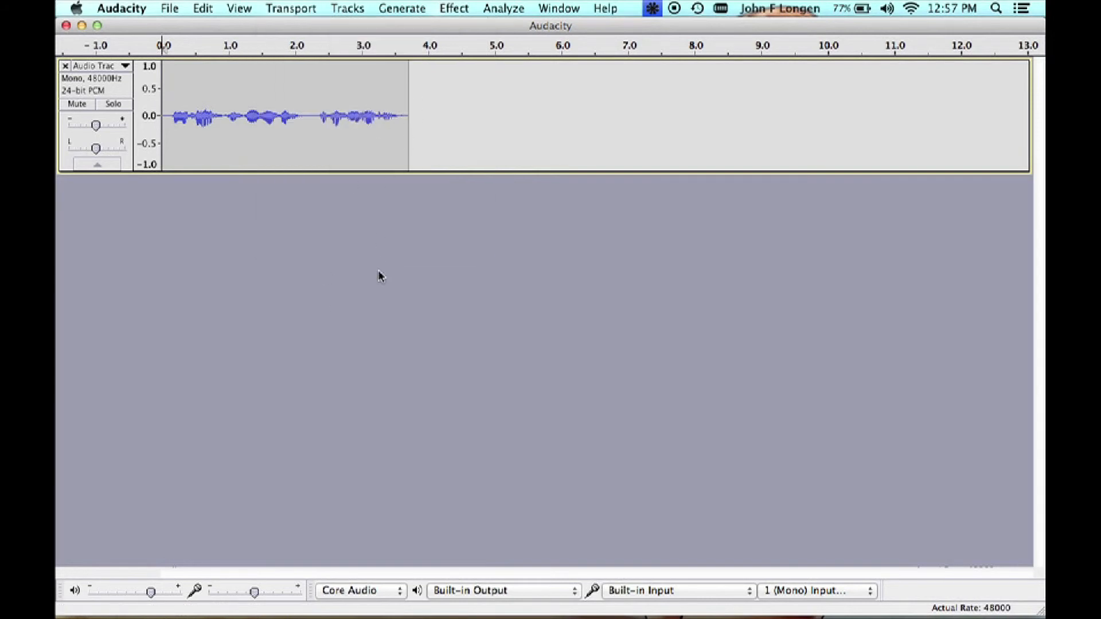